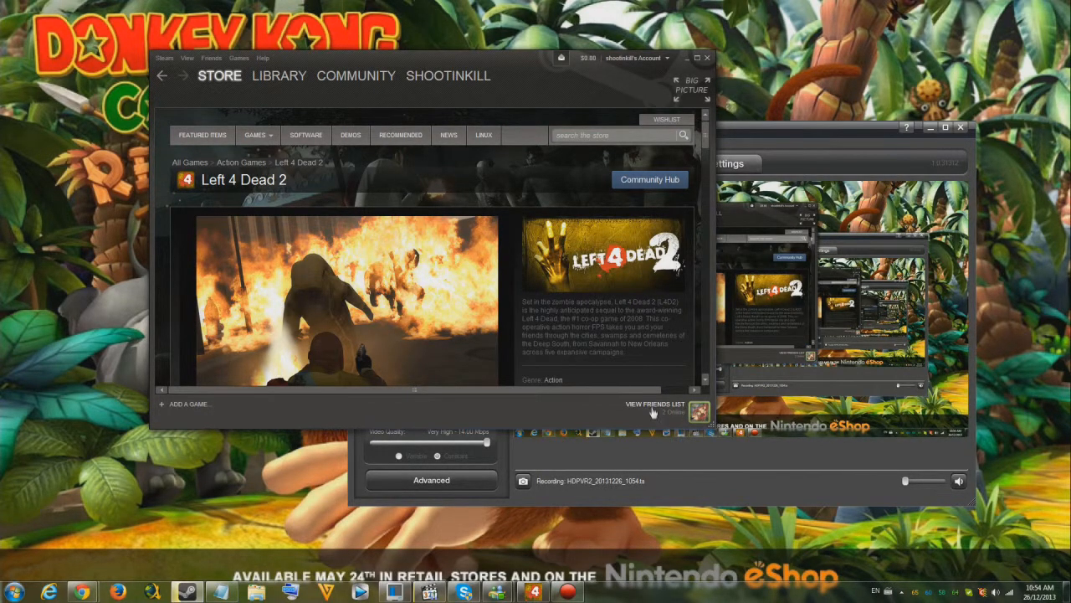
- Open and close the friends list, then select Left 4 Dead 2 in the library
click(655, 404)
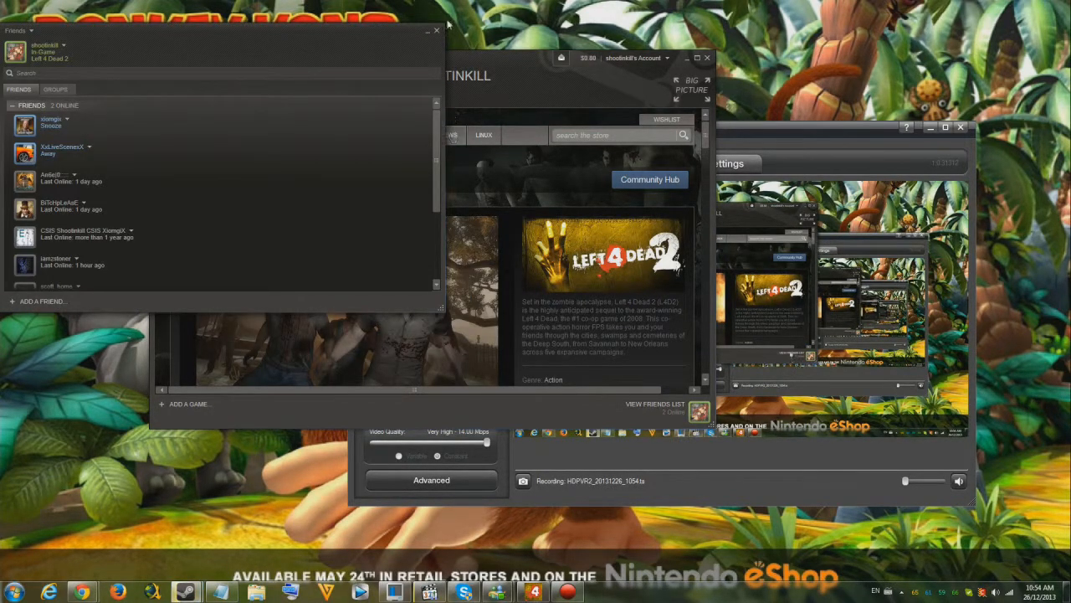
click(436, 31)
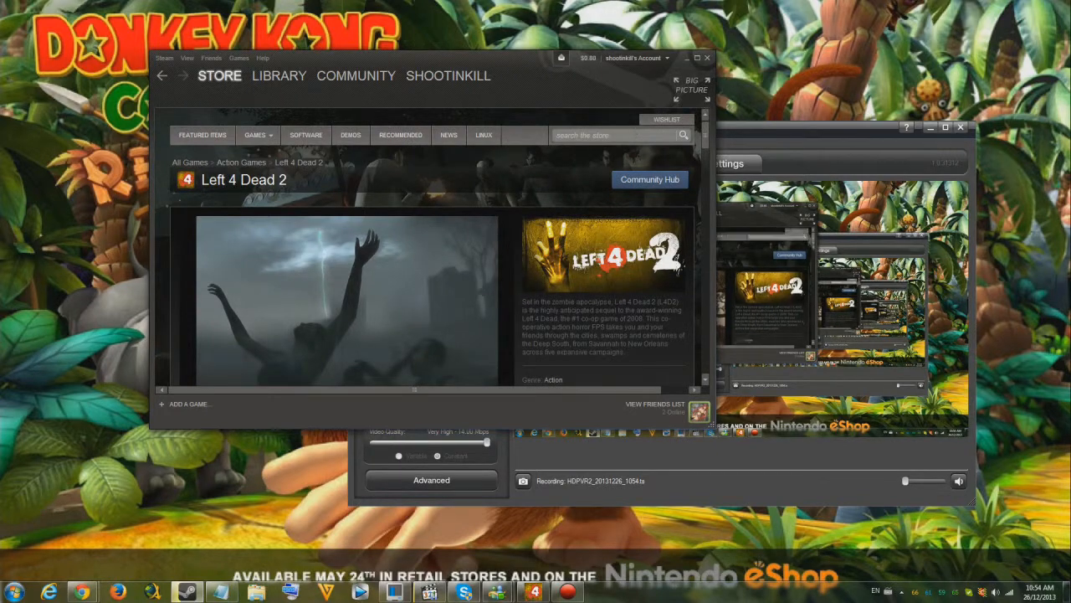
click(279, 76)
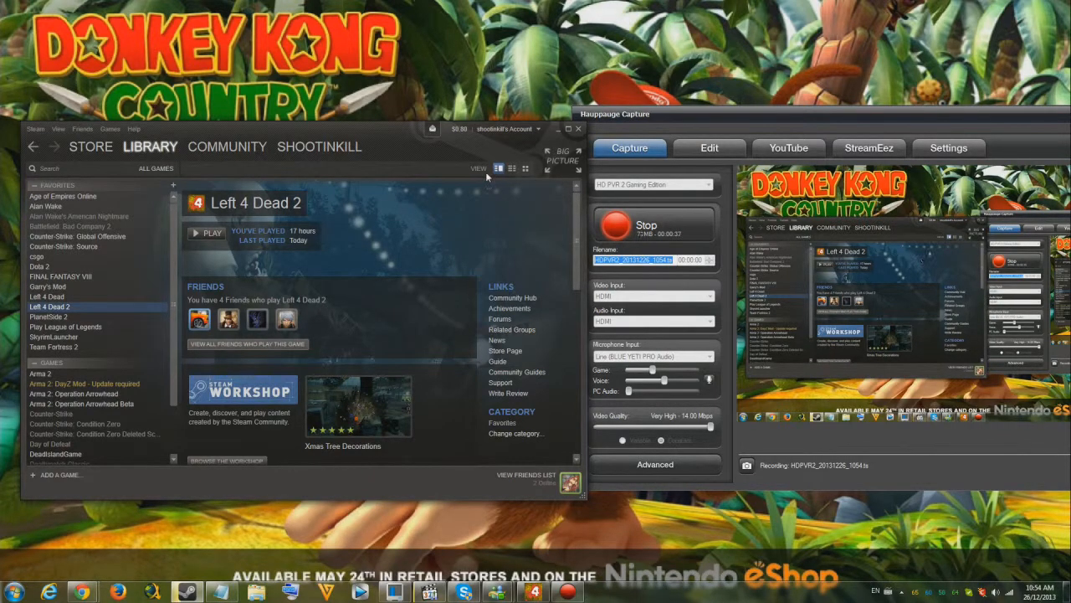
click(89, 146)
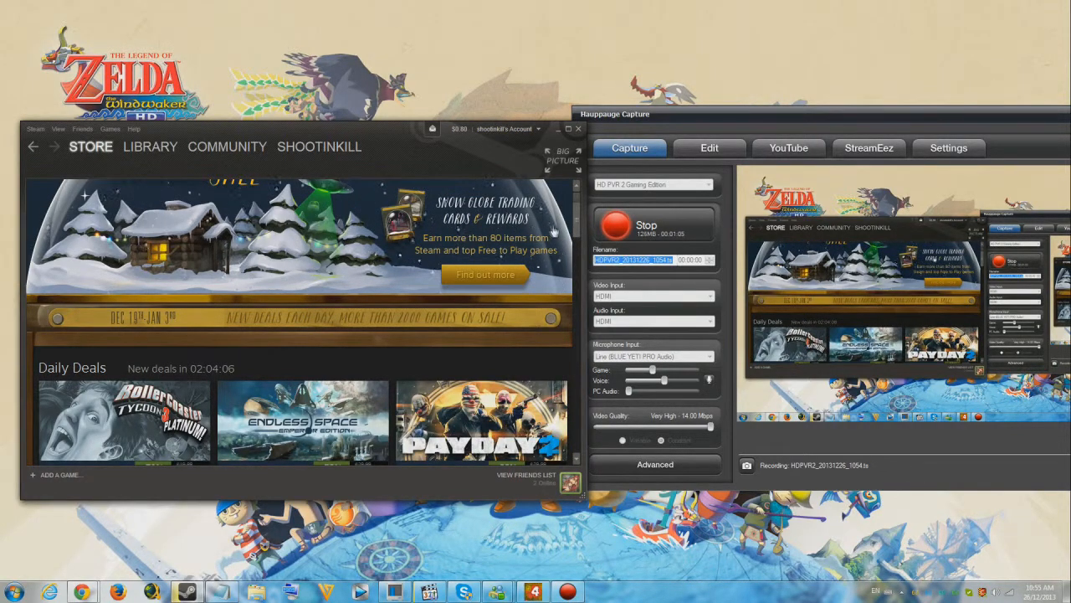
- Scroll the store front page to view the Holiday Sale banner and Daily Deals
scroll(down, 3)
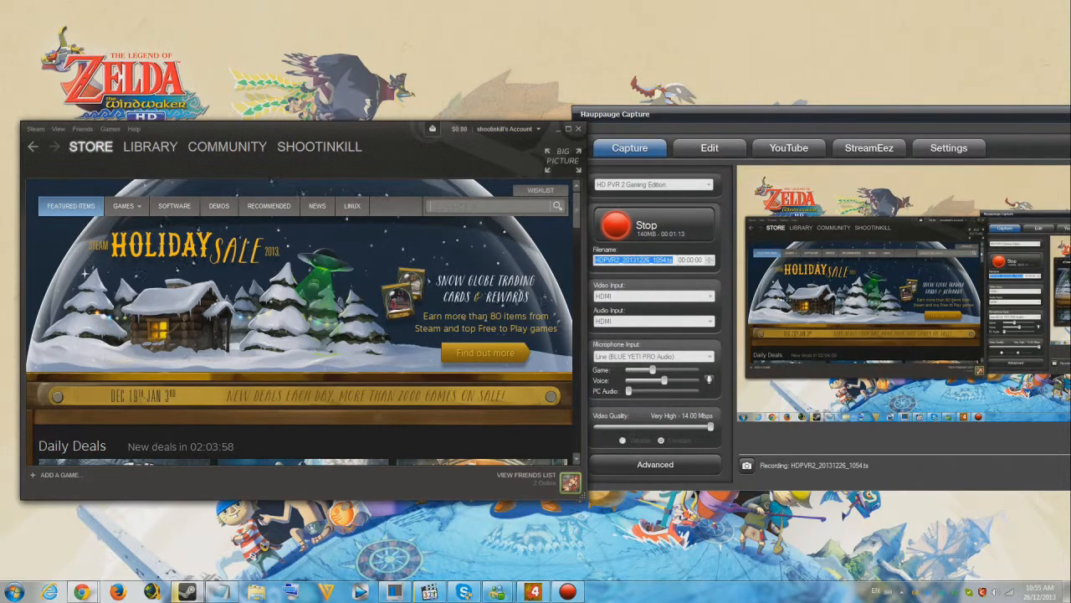
scroll(down, 3)
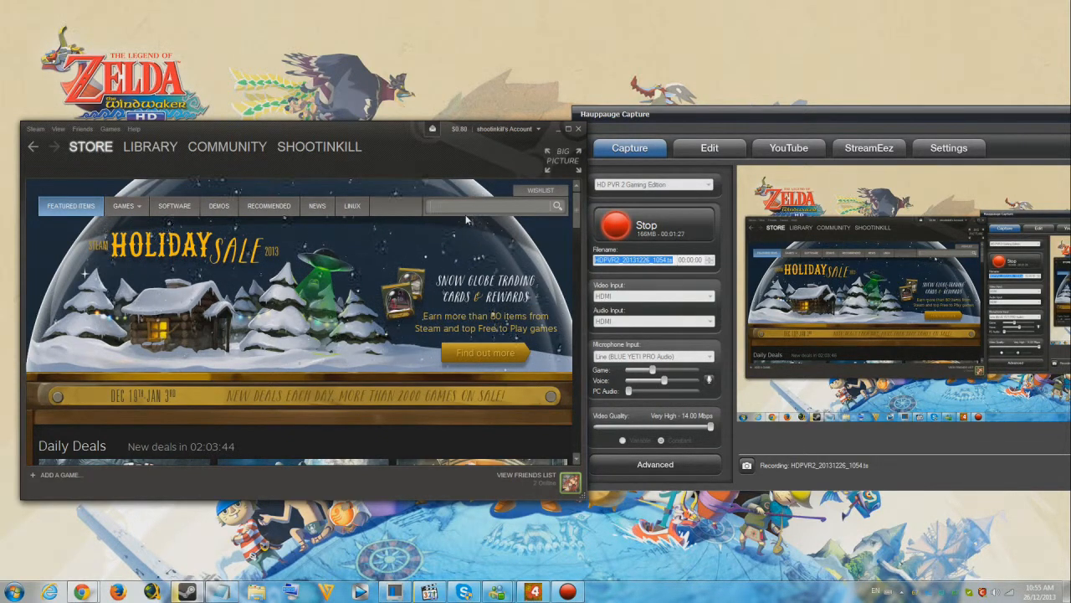
mouse_move(448, 221)
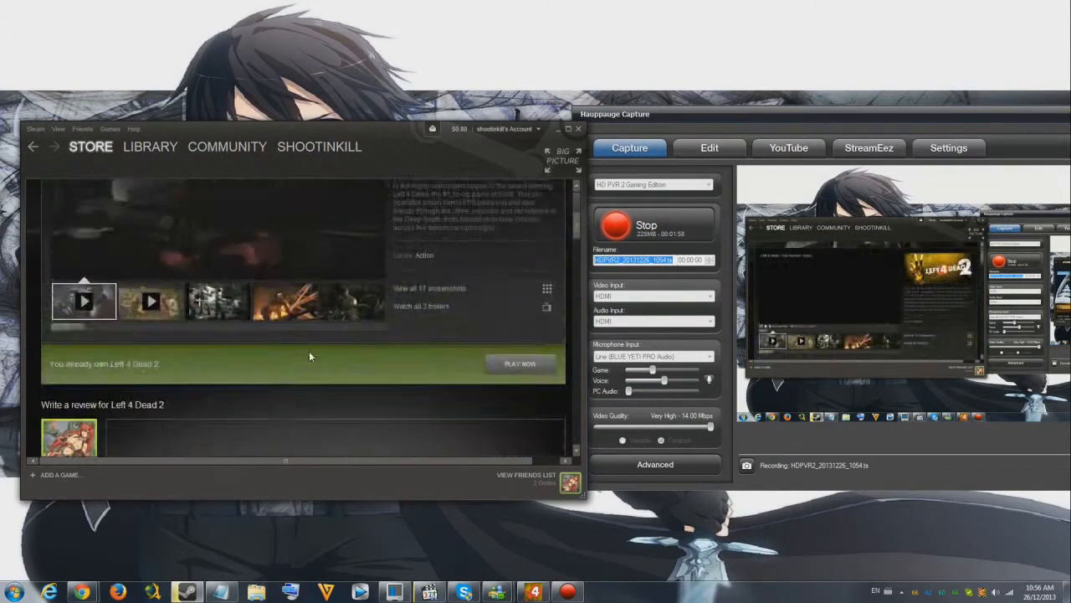
- Scroll the Left 4 Dead 2 store page down to the free holiday copy offer
scroll(down, 3)
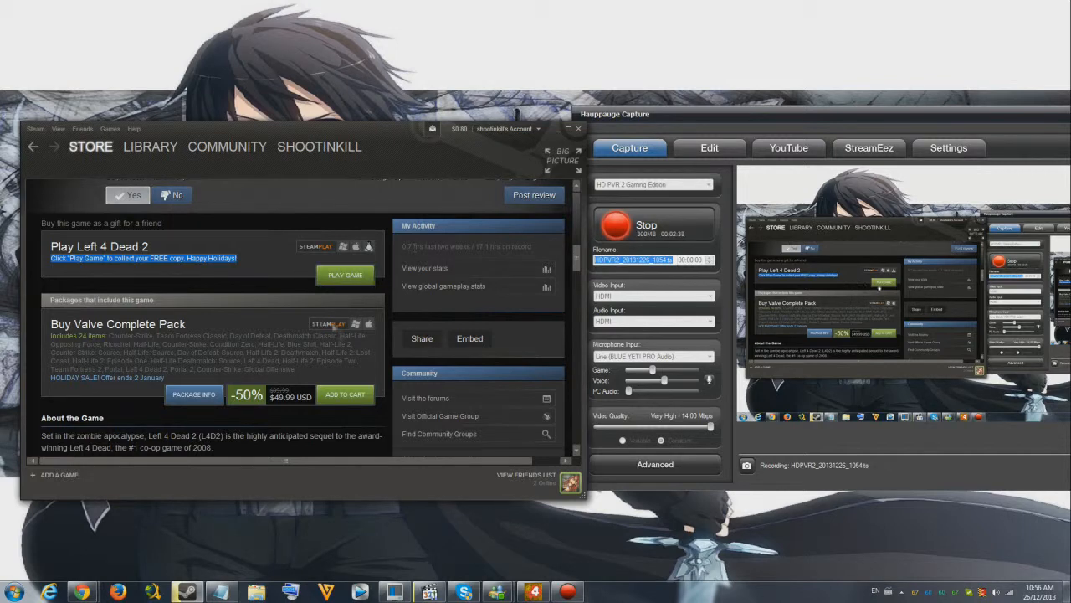
- Open All Games from the library categories to show Left 4 Dead 2's entry
click(150, 146)
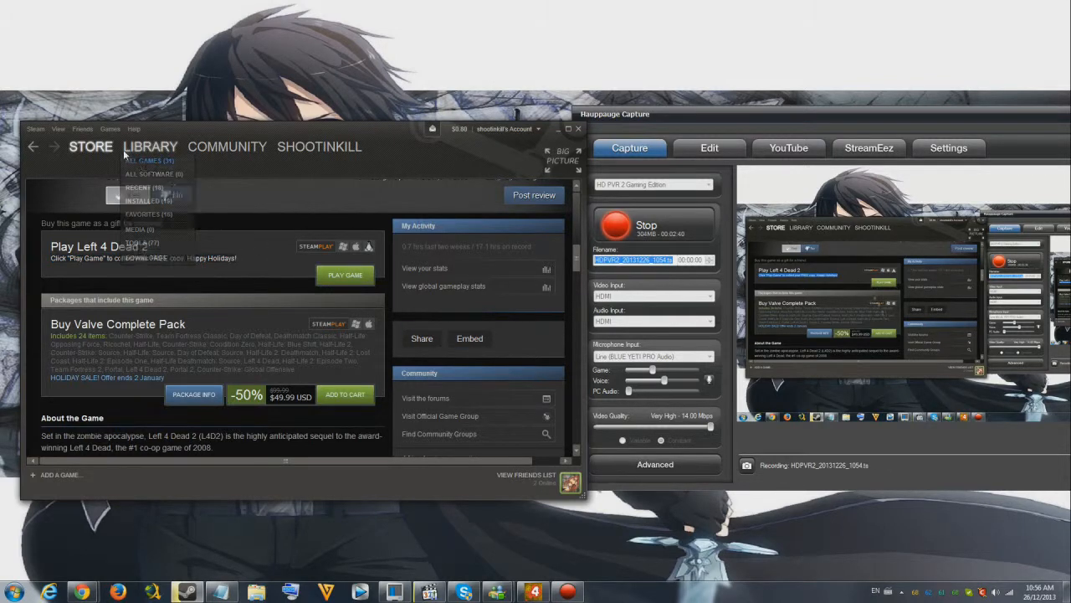
click(150, 146)
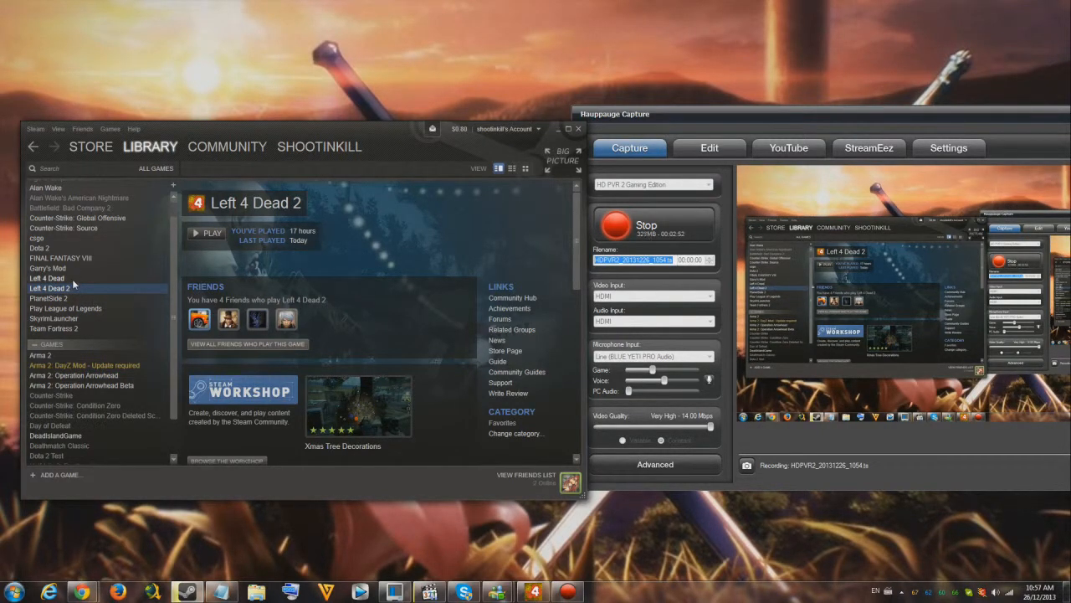
mouse_move(195, 262)
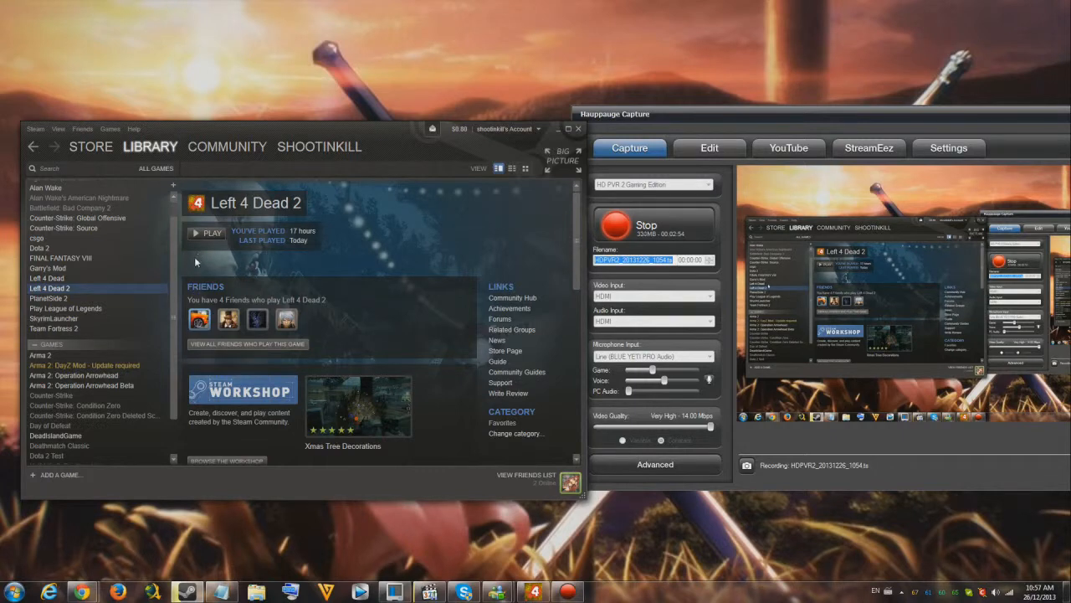